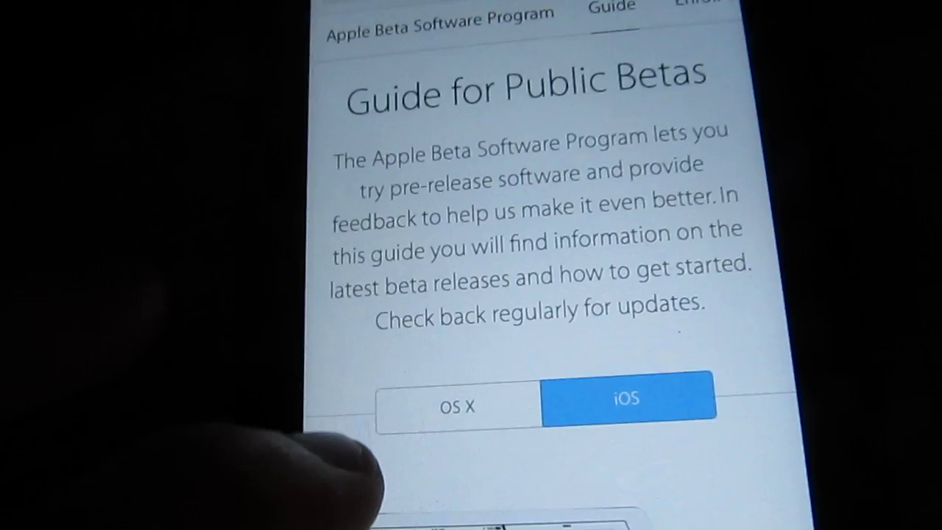
# - Download the iOS 9 Beta Software Profile from the iOS public beta guide and view its install summary
pyautogui.scroll(-3)
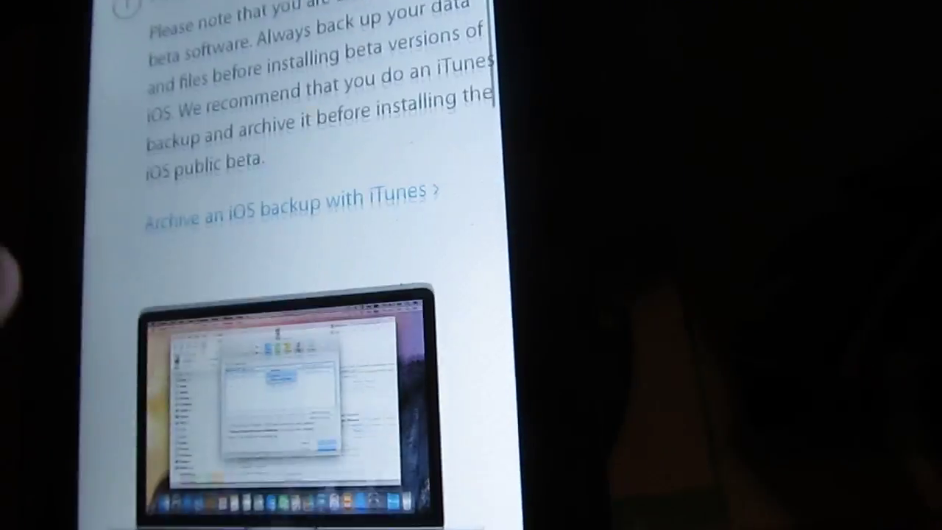
pyautogui.scroll(-3)
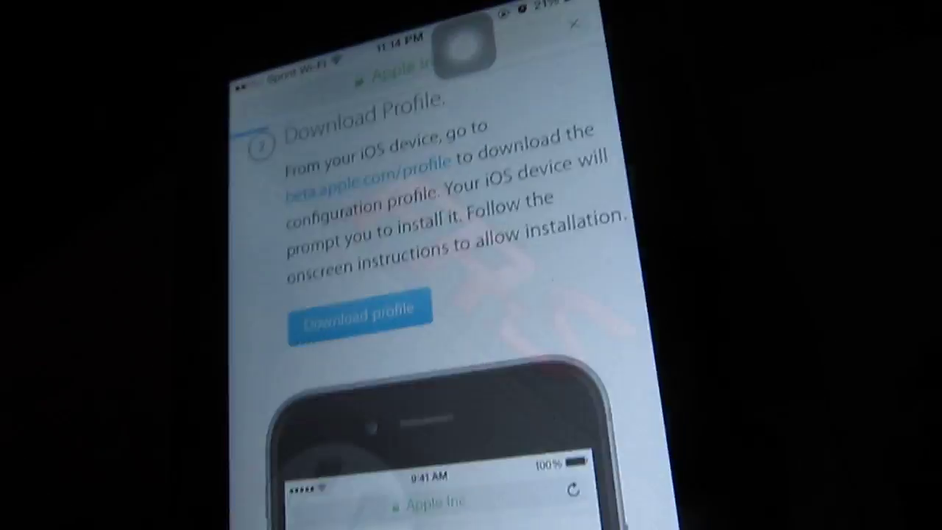
pyautogui.click(359, 307)
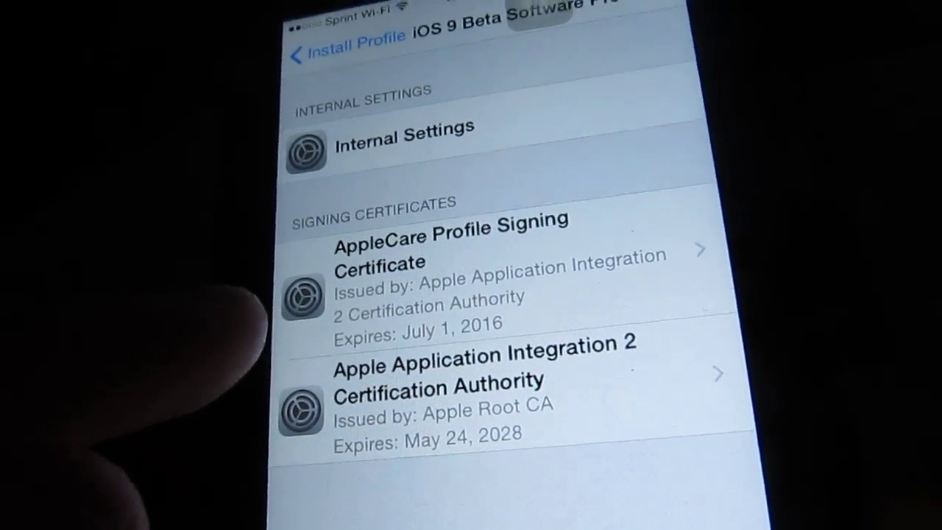
pyautogui.click(299, 52)
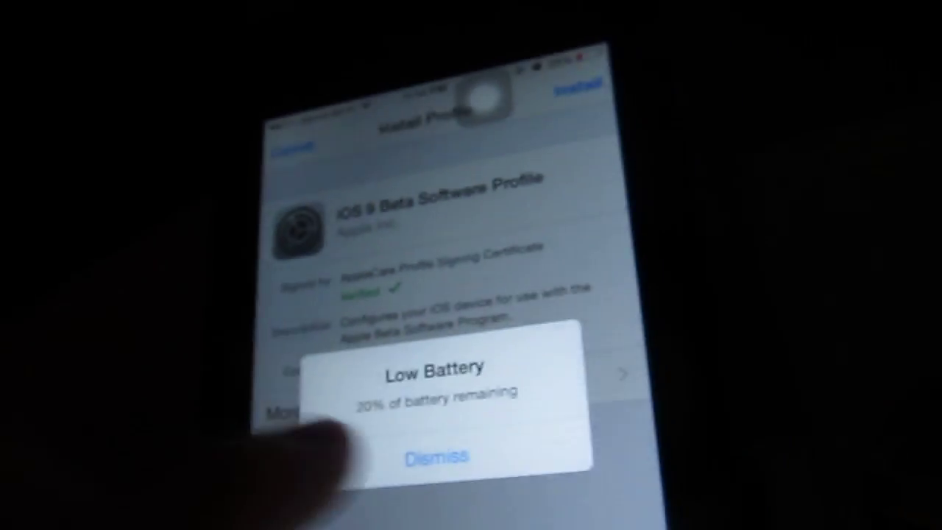
# - Dismiss the Low Battery alert over the iOS 9 Beta Software Profile install summary
pyautogui.click(435, 455)
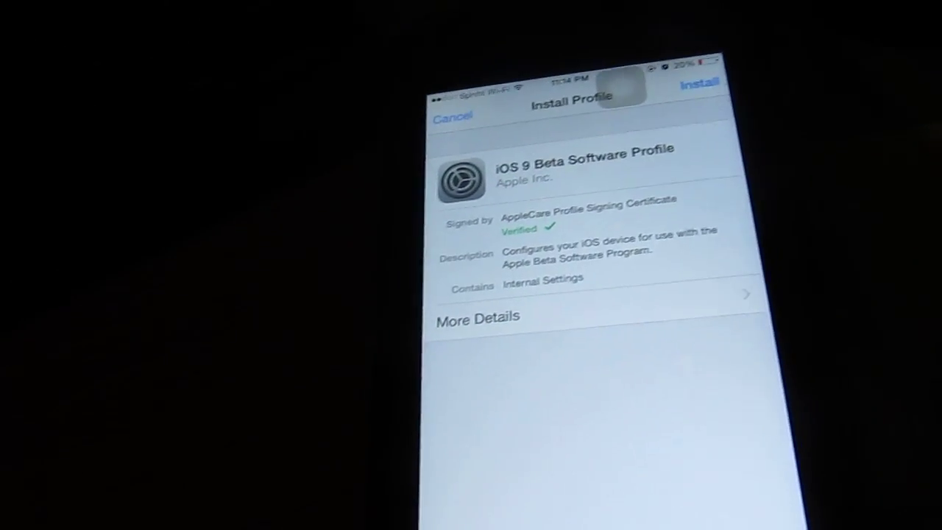